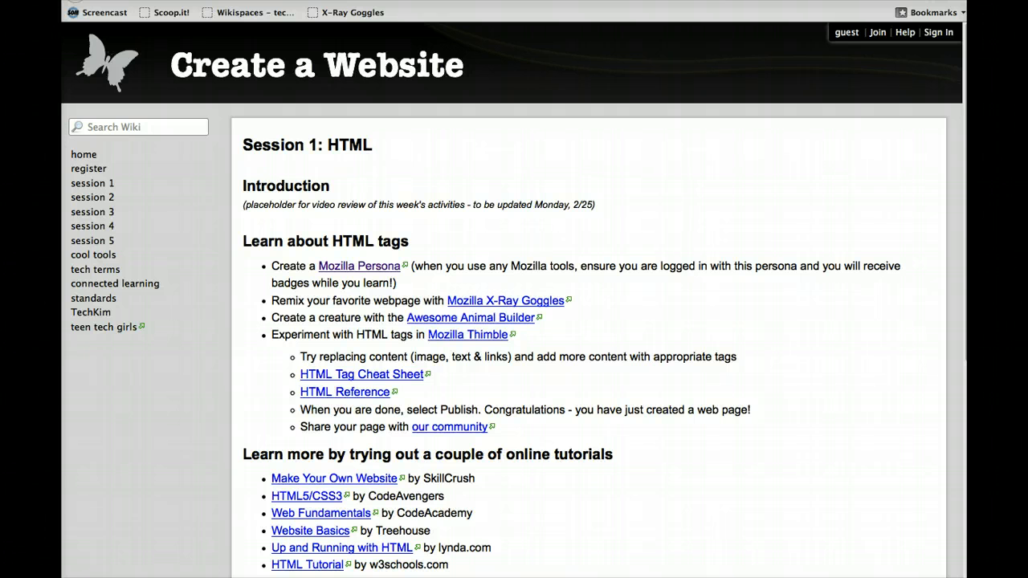
Step: Bring up the HTML source of the 'Session 1: HTML' wiki page via View Page Source
{"action": "right_click", "coordinate": [787, 299]}
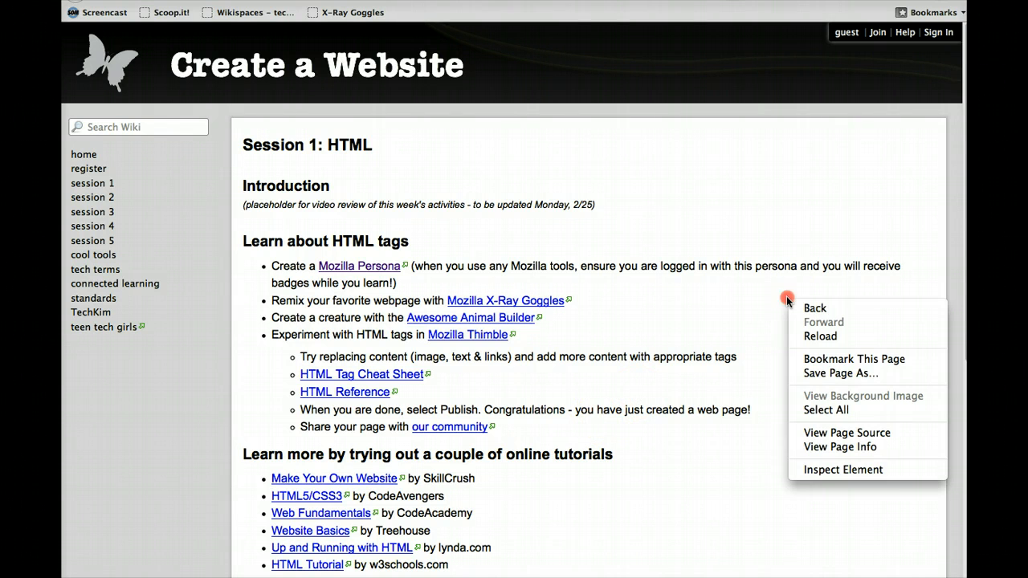
{"action": "mouse_move", "coordinate": [787, 302]}
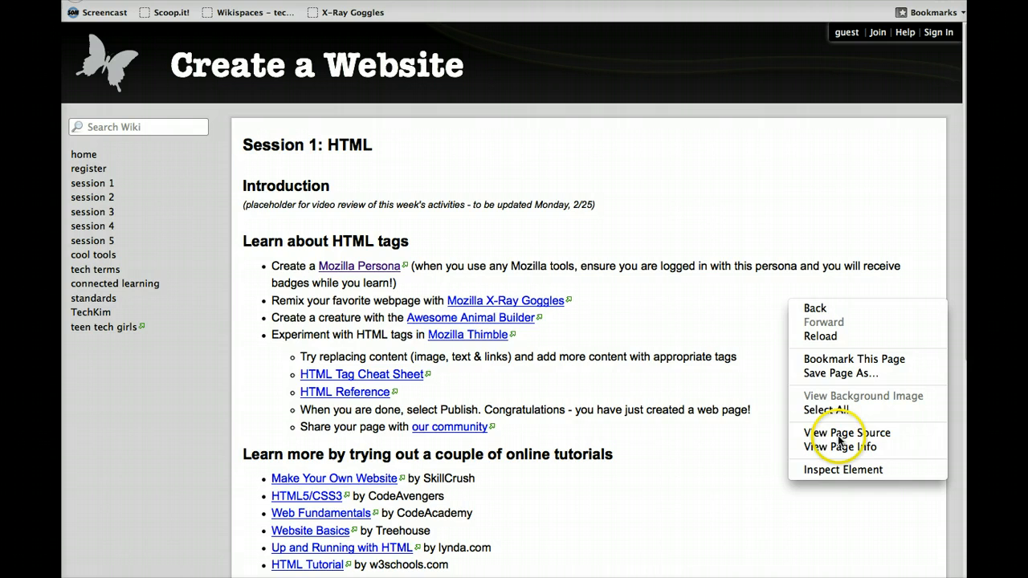
{"action": "left_click", "coordinate": [845, 433]}
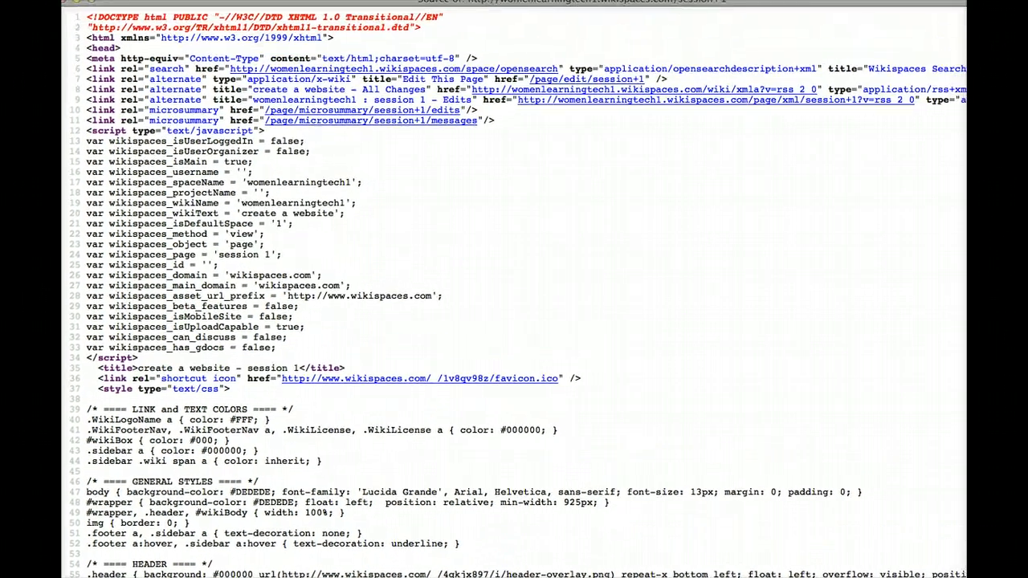
Step: Scroll down through the page source to read it to the end
{"action": "scroll", "scroll_direction": "down", "scroll_amount": 3}
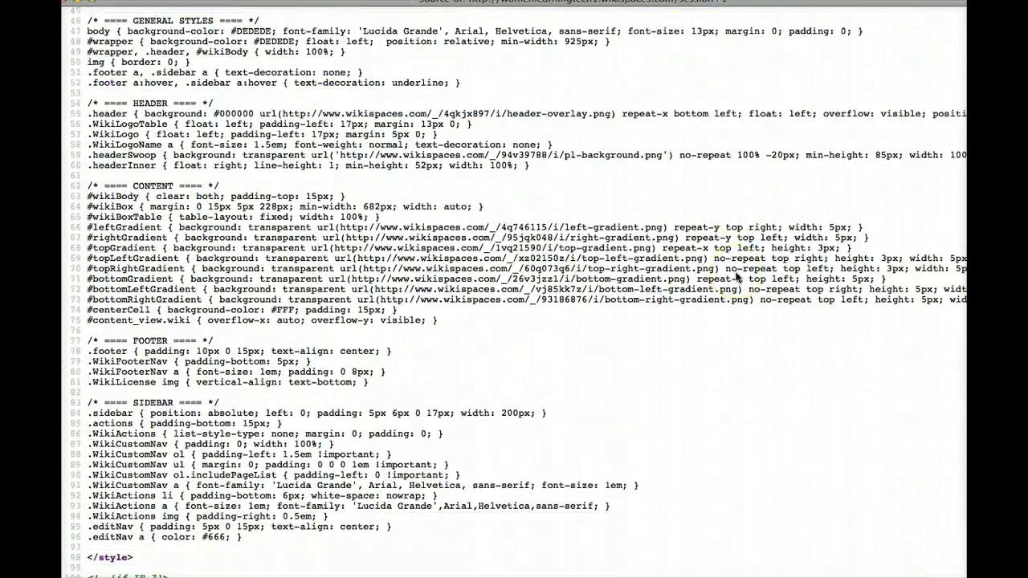
{"action": "scroll", "scroll_direction": "down", "scroll_amount": 3}
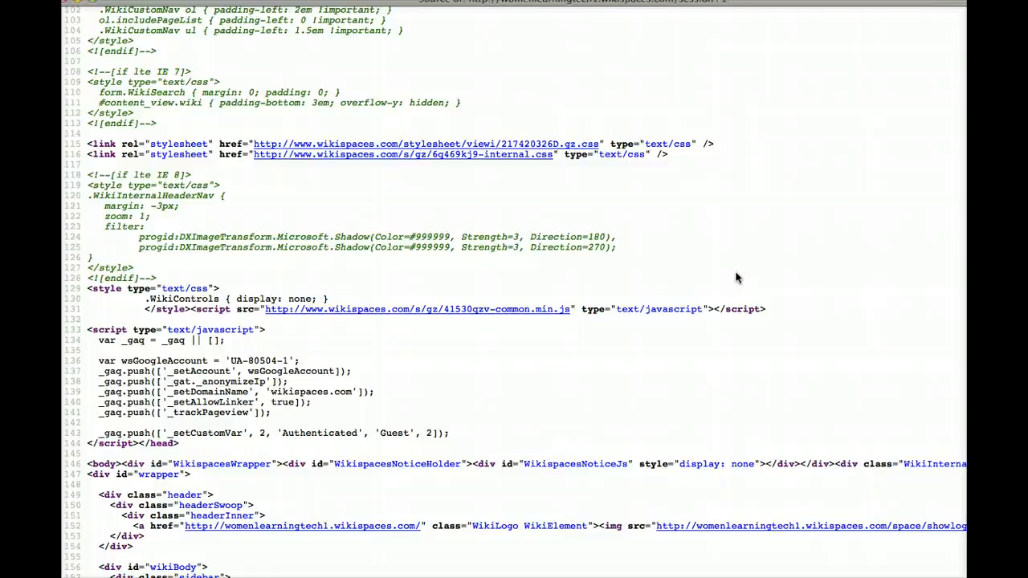
{"action": "scroll", "scroll_direction": "down", "scroll_amount": 3}
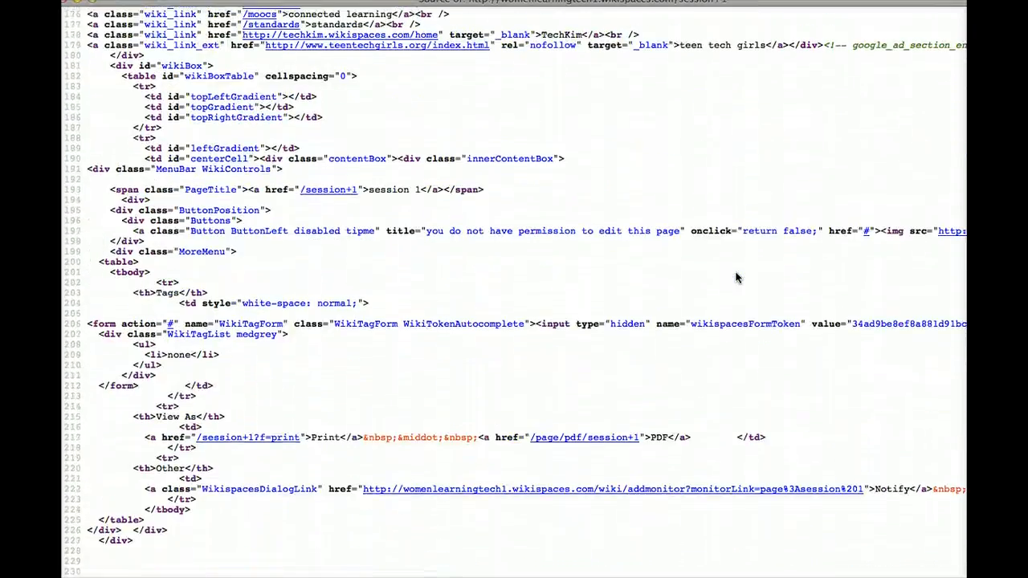
{"action": "scroll", "scroll_direction": "down", "scroll_amount": 3}
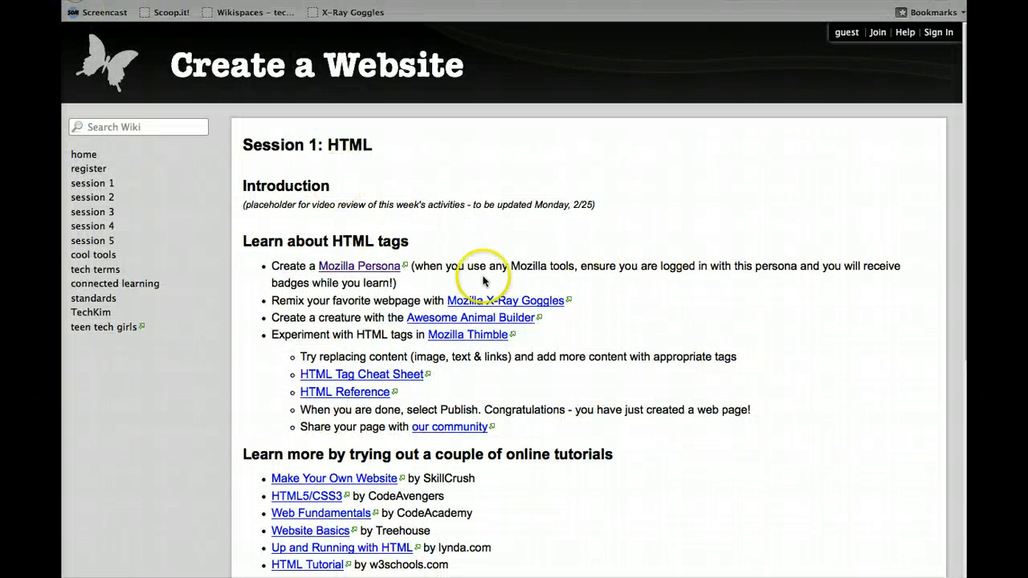
{"action": "mouse_move", "coordinate": [382, 272]}
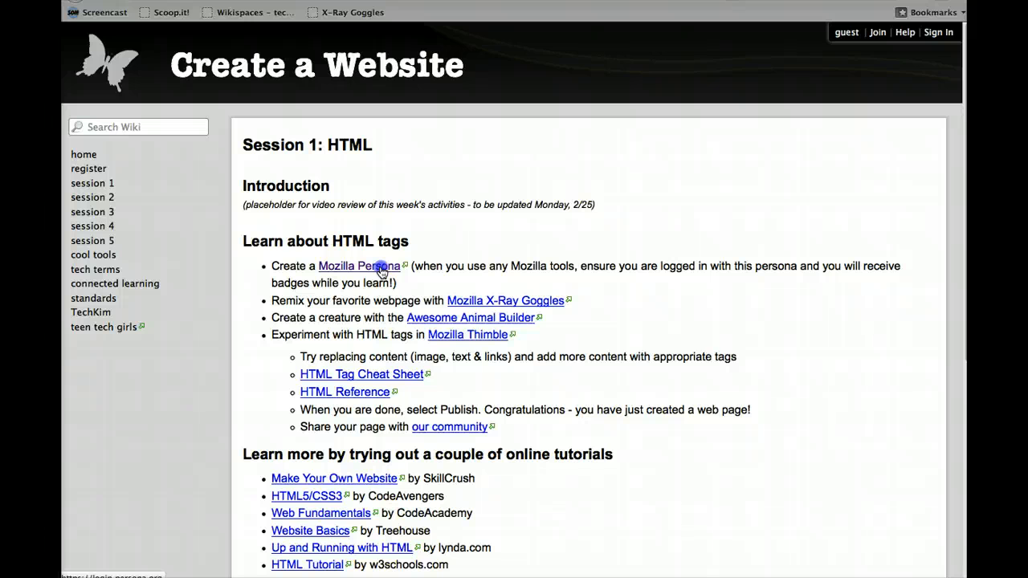
{"action": "left_click", "coordinate": [376, 266]}
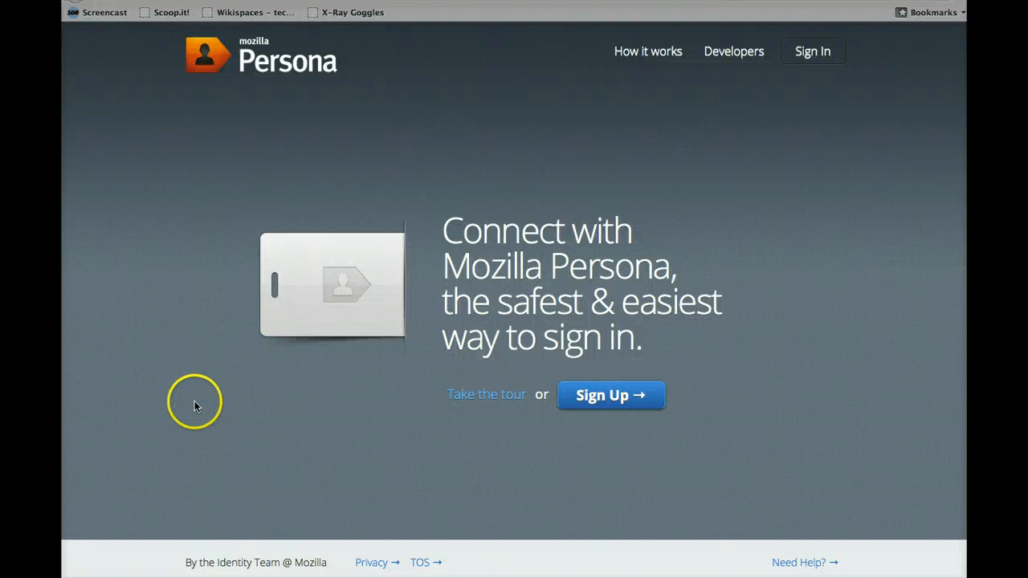
{"action": "mouse_move", "coordinate": [95, 575]}
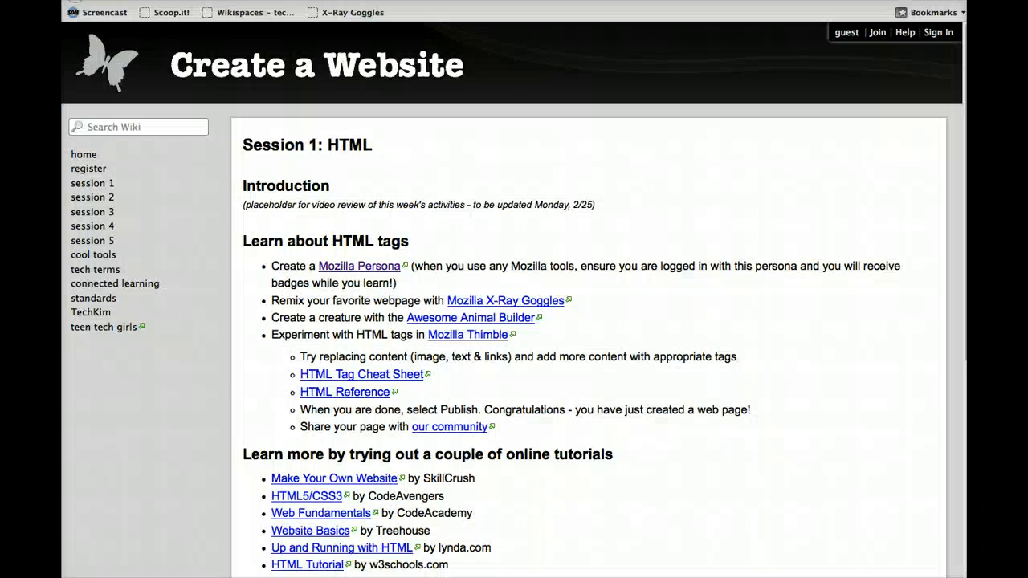
{"action": "mouse_move", "coordinate": [533, 390]}
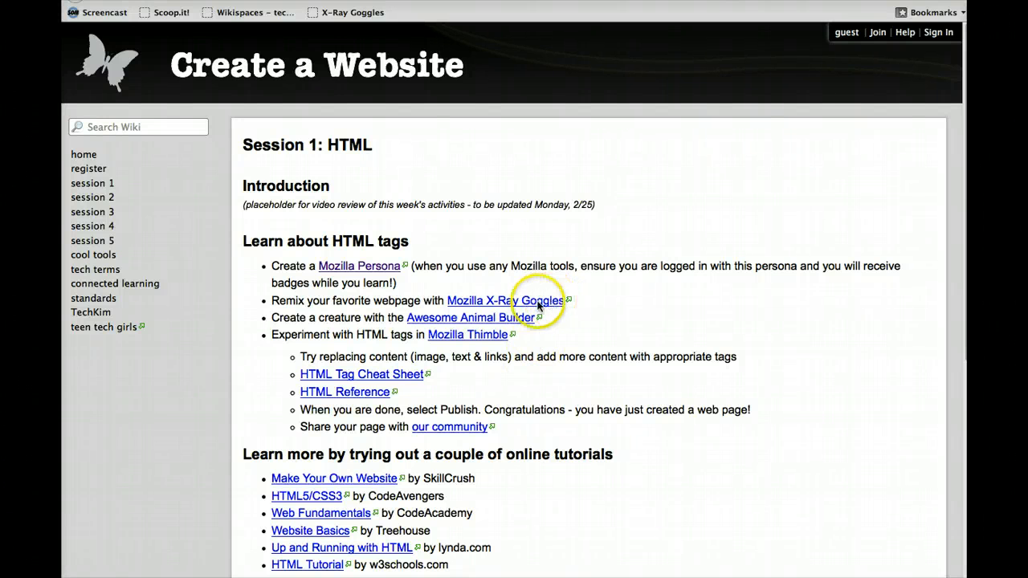
Step: Add the X-Ray Goggles bookmarklet to the bookmarks toolbar and switch the goggles on
{"action": "left_click", "coordinate": [508, 301]}
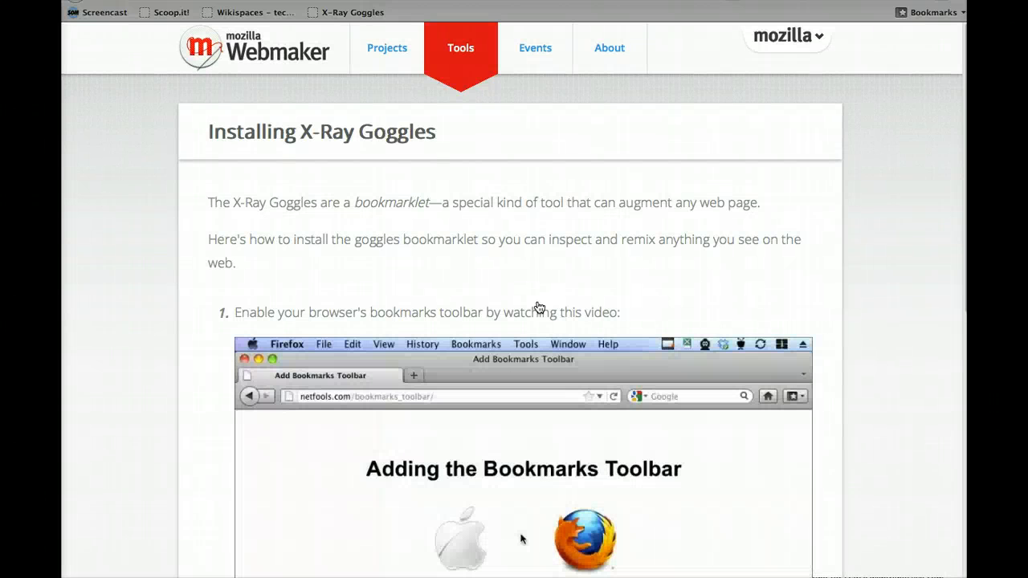
{"action": "scroll", "scroll_direction": "down", "scroll_amount": 3}
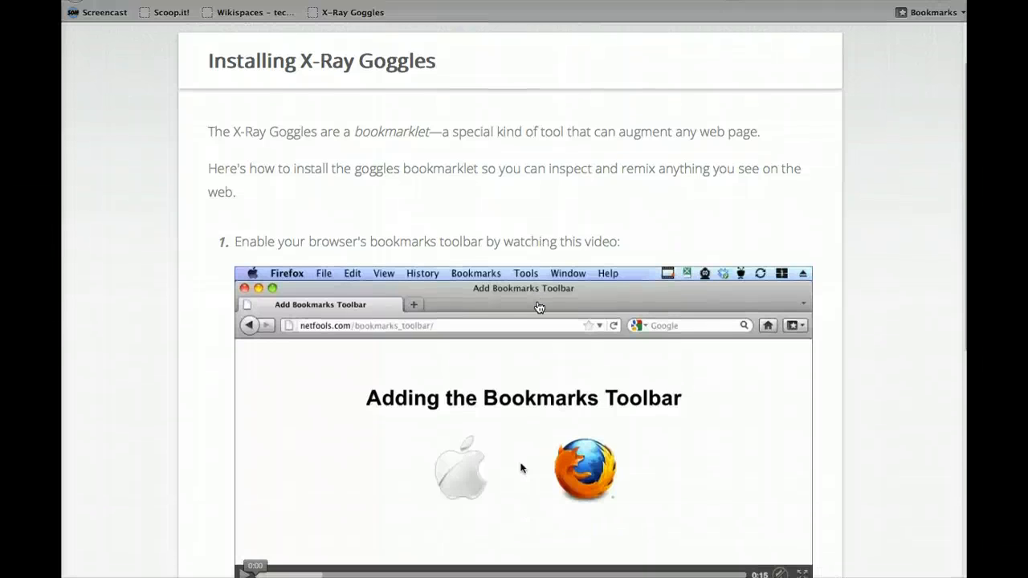
{"action": "scroll", "scroll_direction": "down", "scroll_amount": 3}
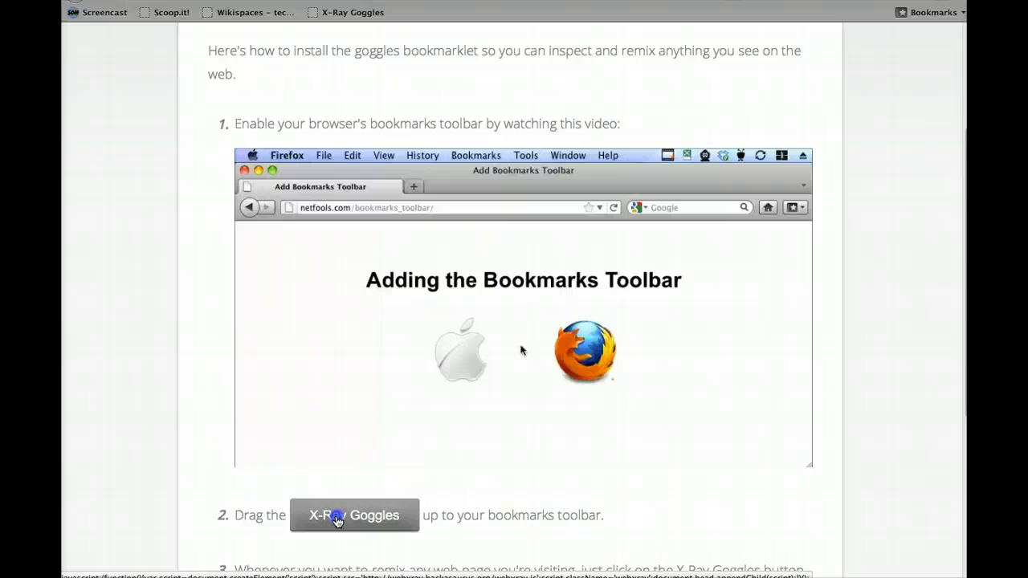
{"action": "left_click_drag", "start_coordinate": [354, 514], "coordinate": [688, 13]}
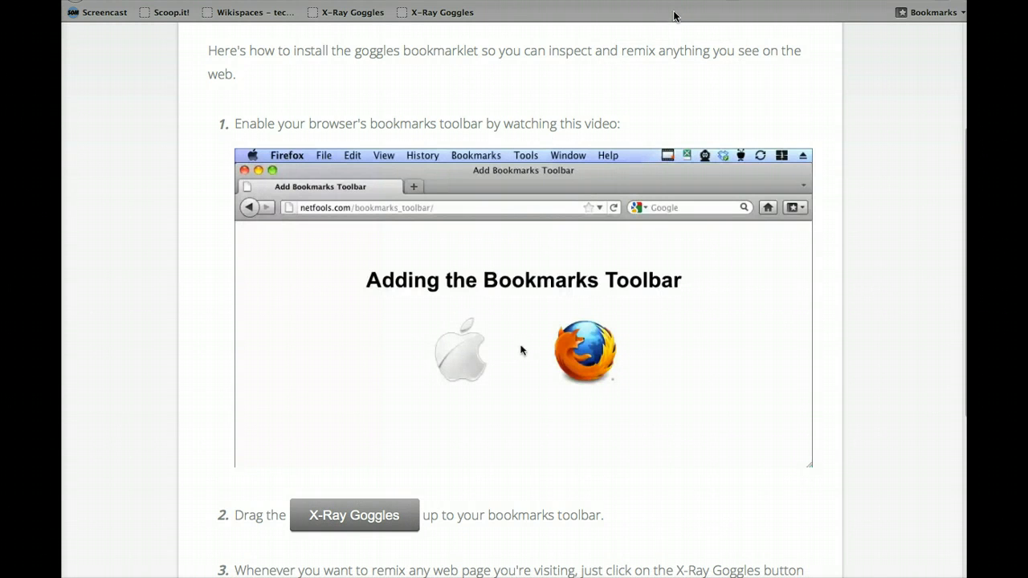
{"action": "left_click", "coordinate": [442, 13]}
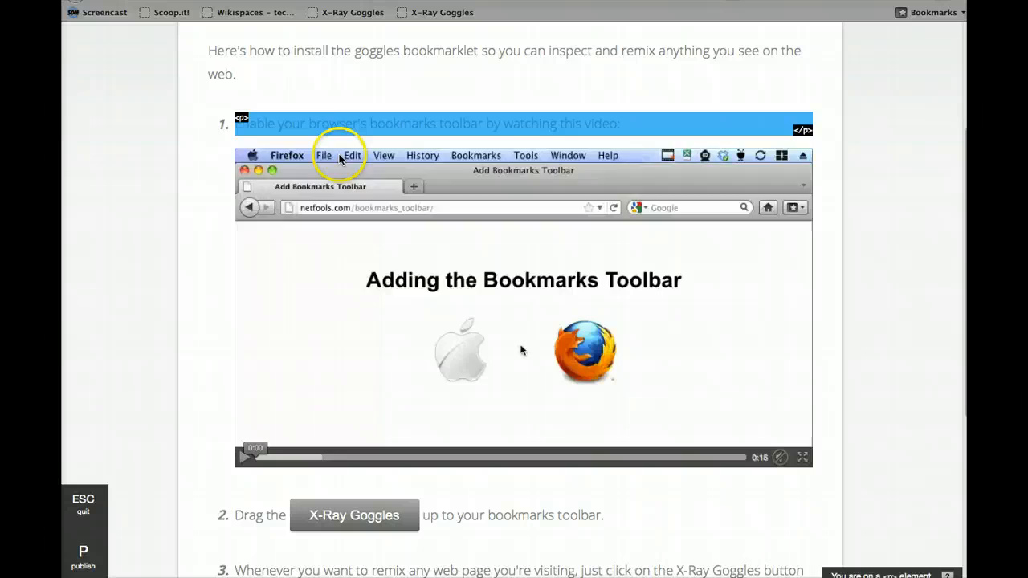
{"action": "mouse_move", "coordinate": [341, 527]}
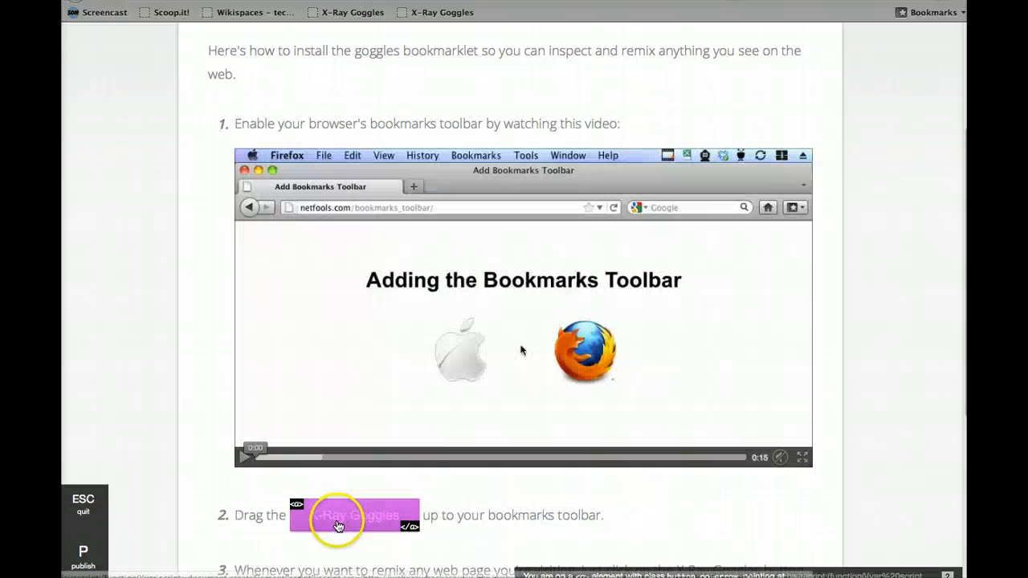
{"action": "mouse_move", "coordinate": [341, 476]}
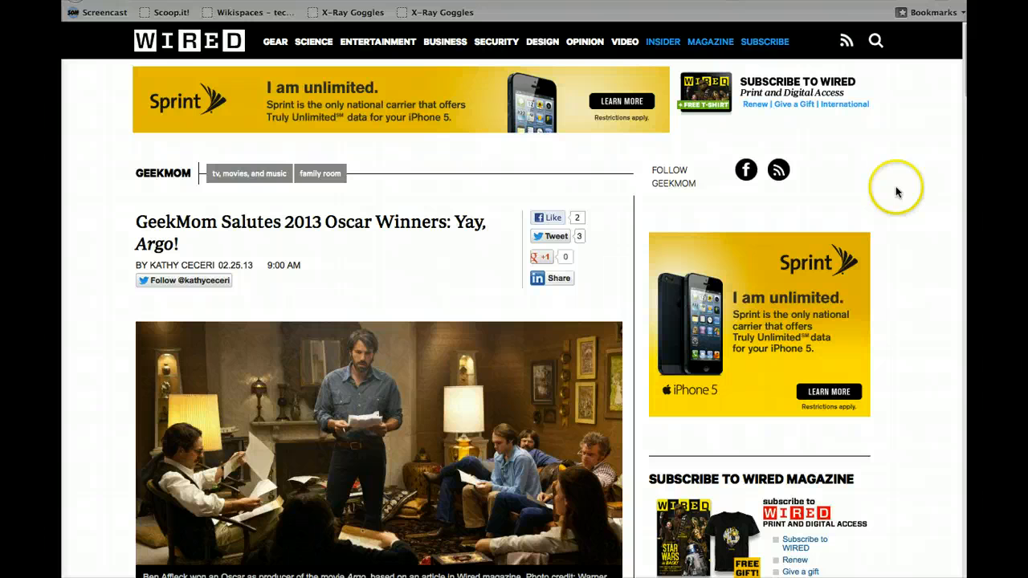
Step: Activate X-Ray Goggles on the Wired GeekMom Oscar article
{"action": "scroll", "scroll_direction": "down", "scroll_amount": 3}
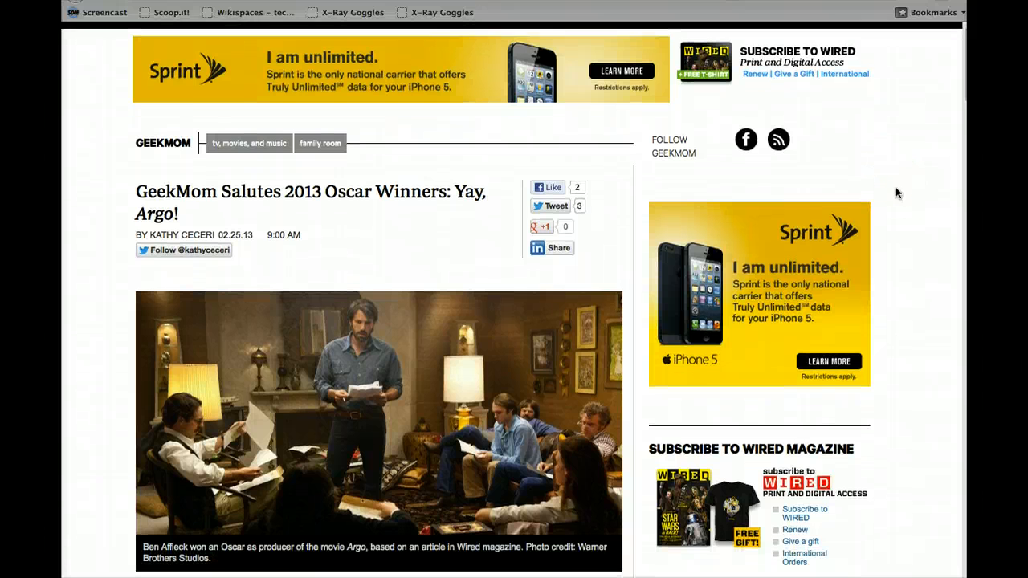
{"action": "scroll", "scroll_direction": "down", "scroll_amount": 3}
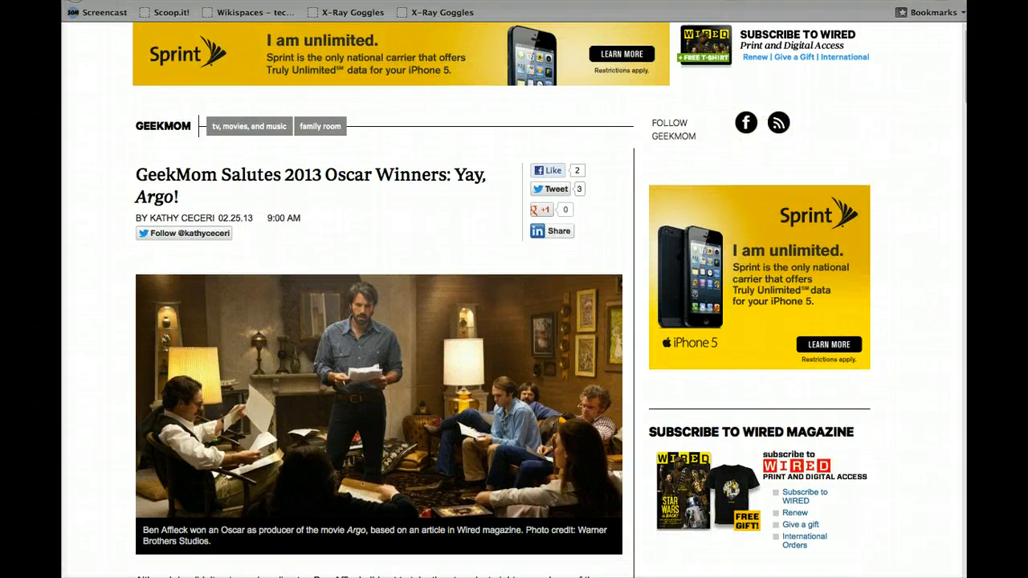
{"action": "left_click", "coordinate": [440, 13]}
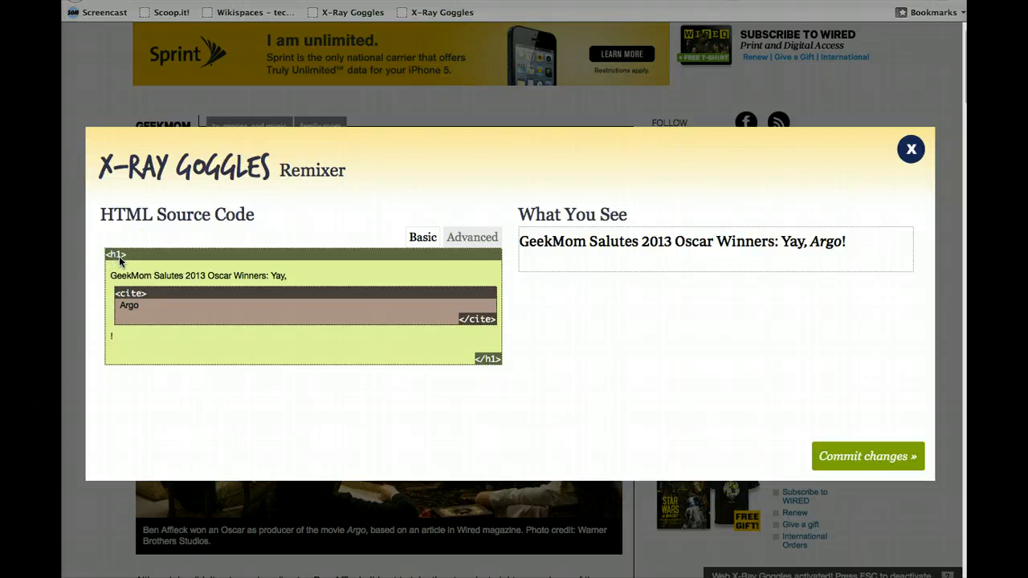
{"action": "mouse_move", "coordinate": [135, 259]}
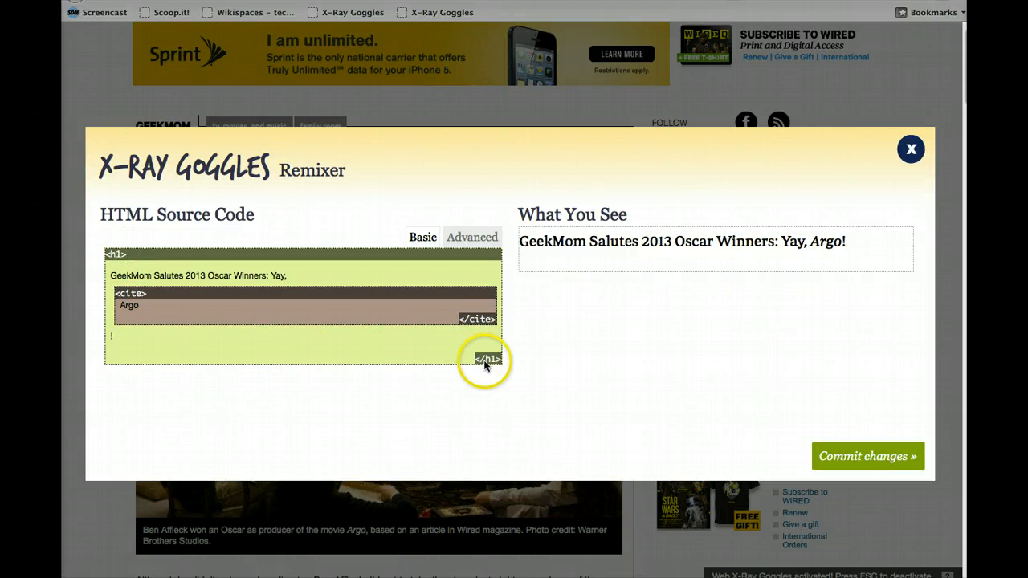
{"action": "mouse_move", "coordinate": [482, 366]}
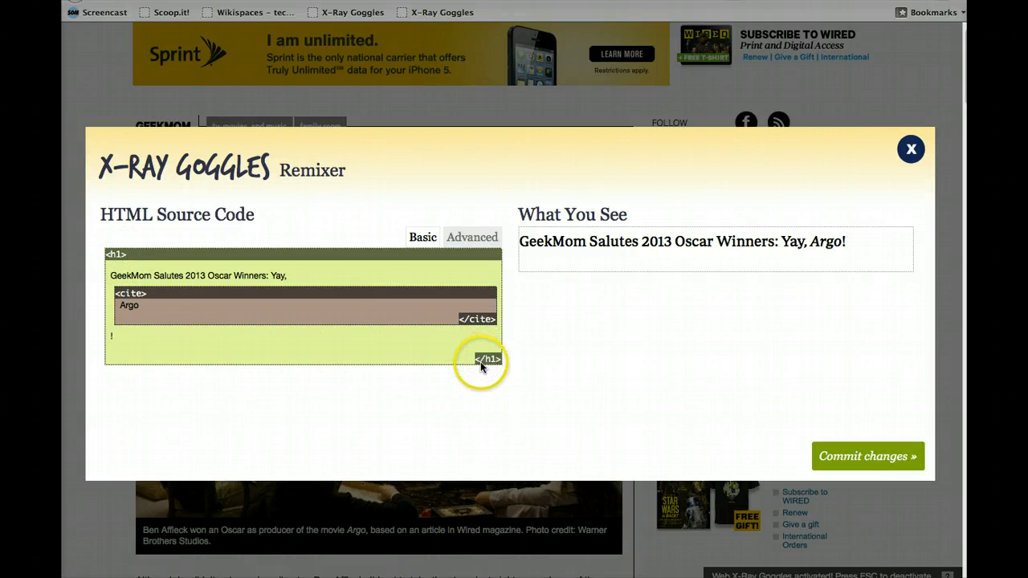
{"action": "mouse_move", "coordinate": [116, 260]}
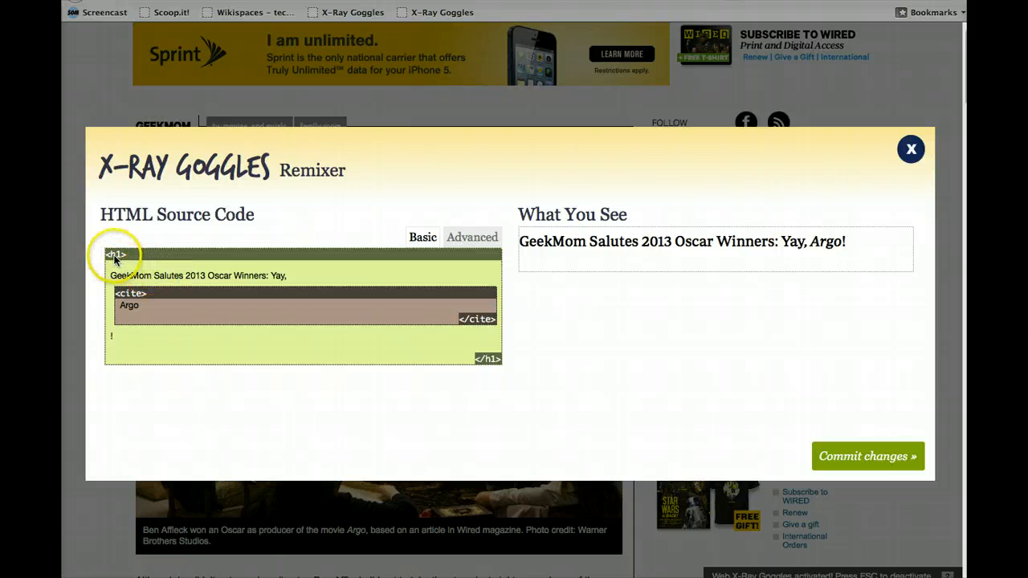
{"action": "mouse_move", "coordinate": [489, 361]}
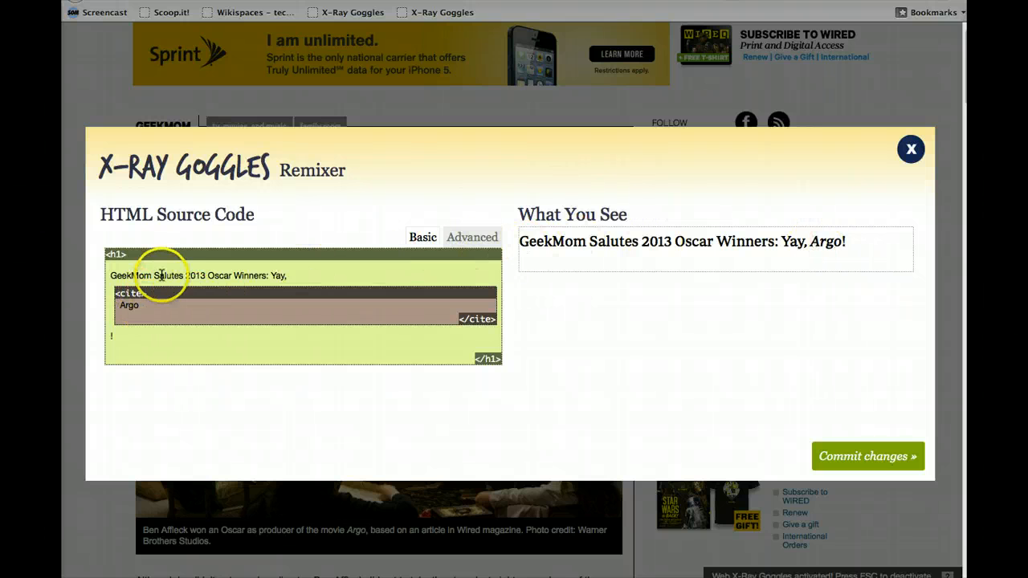
{"action": "mouse_move", "coordinate": [148, 306]}
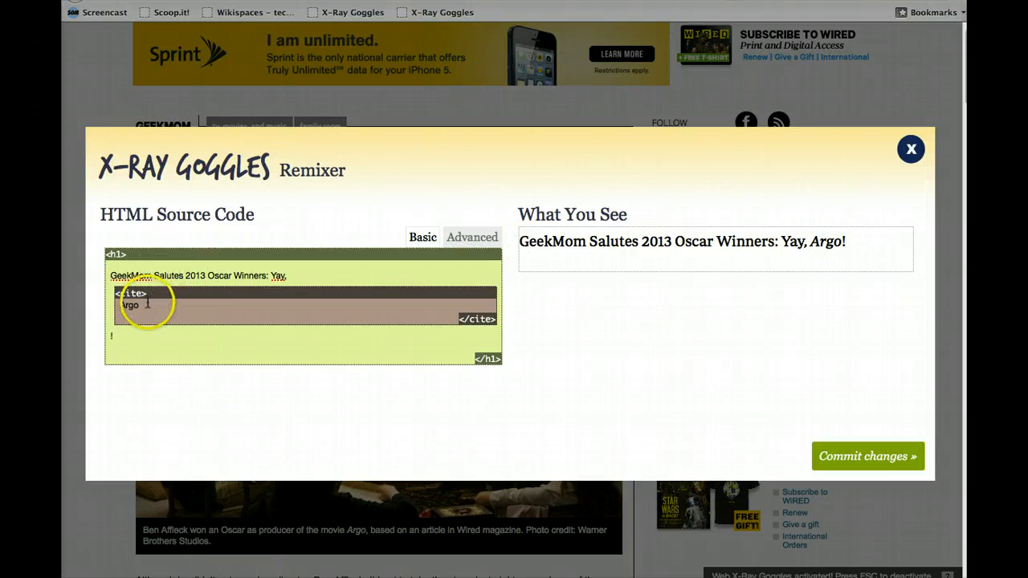
Step: Replace Argo with The Muppet Movie in the headline's cite text and commit it
{"action": "double_click", "coordinate": [127, 305]}
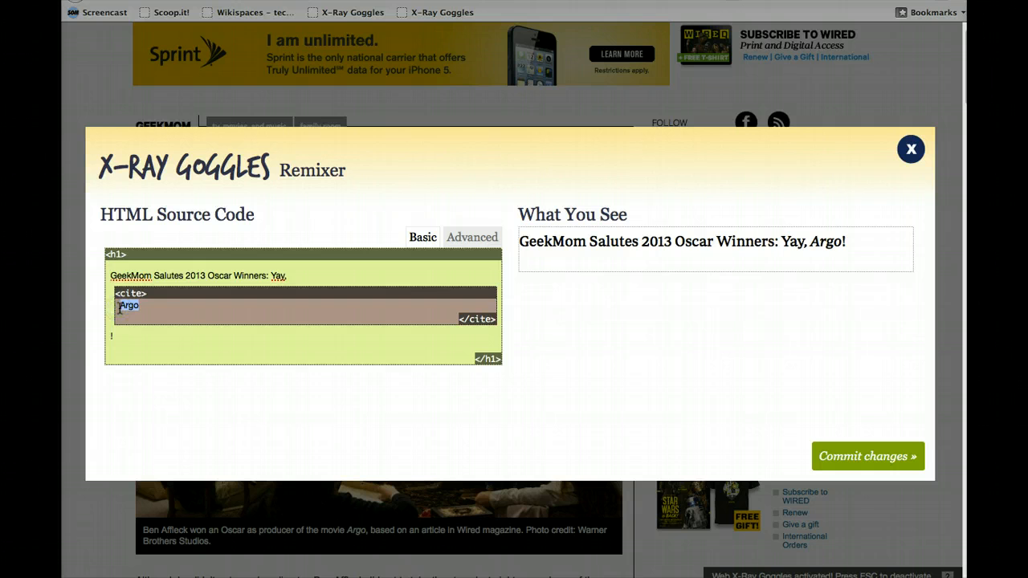
{"action": "type", "text": "The Muppet Movie"}
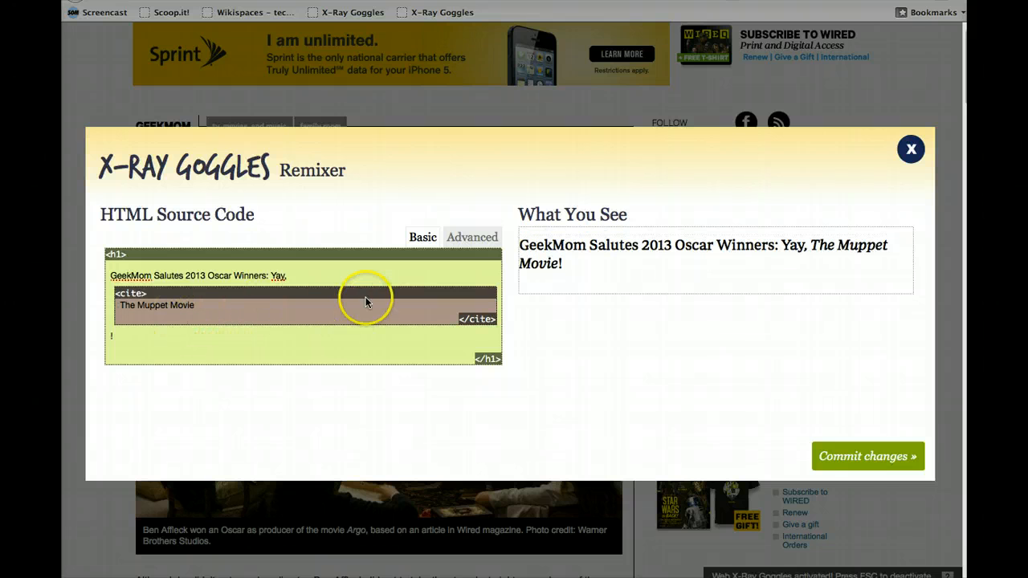
{"action": "left_click", "coordinate": [867, 456]}
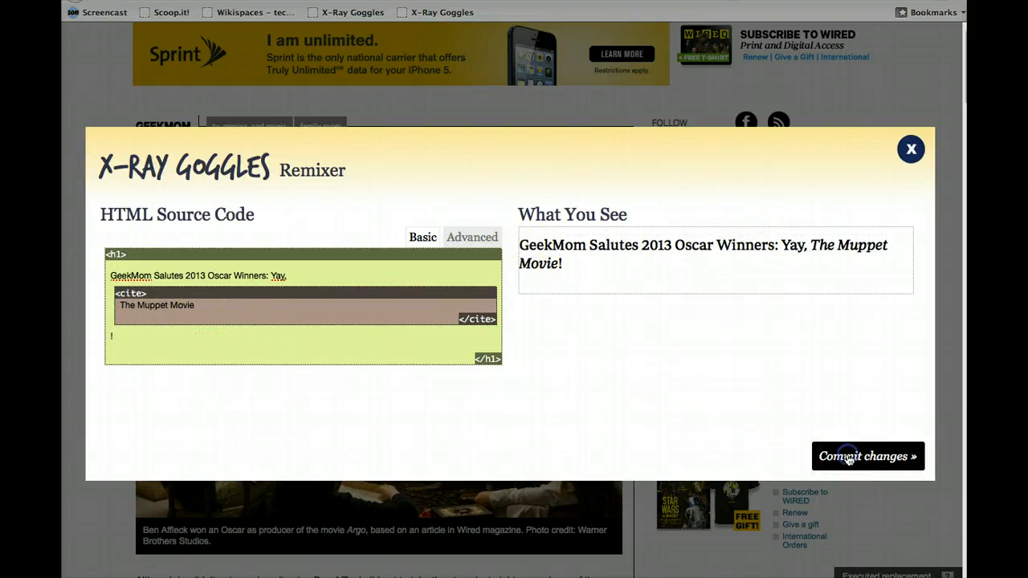
{"action": "left_click", "coordinate": [867, 456]}
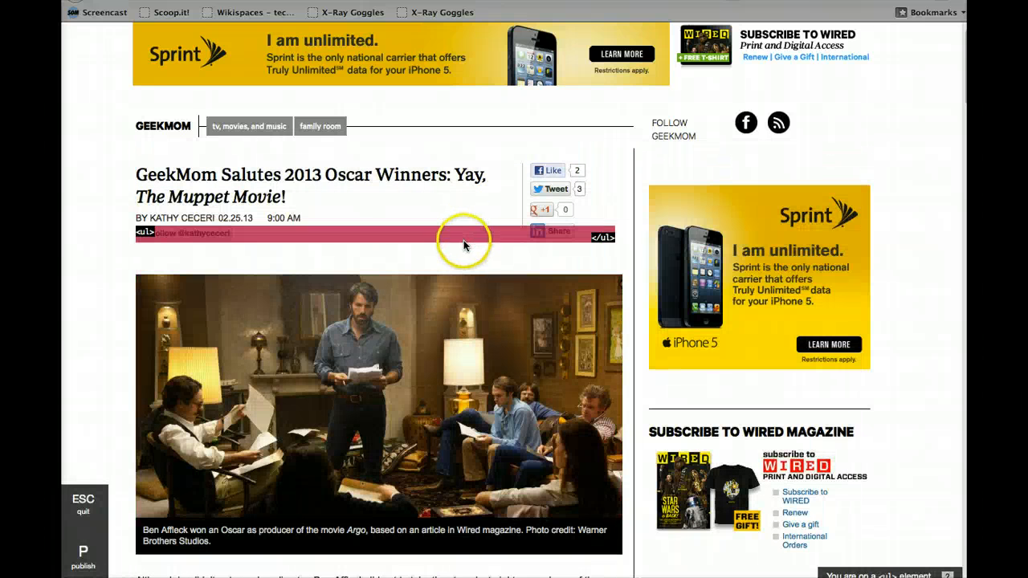
{"action": "mouse_move", "coordinate": [355, 315]}
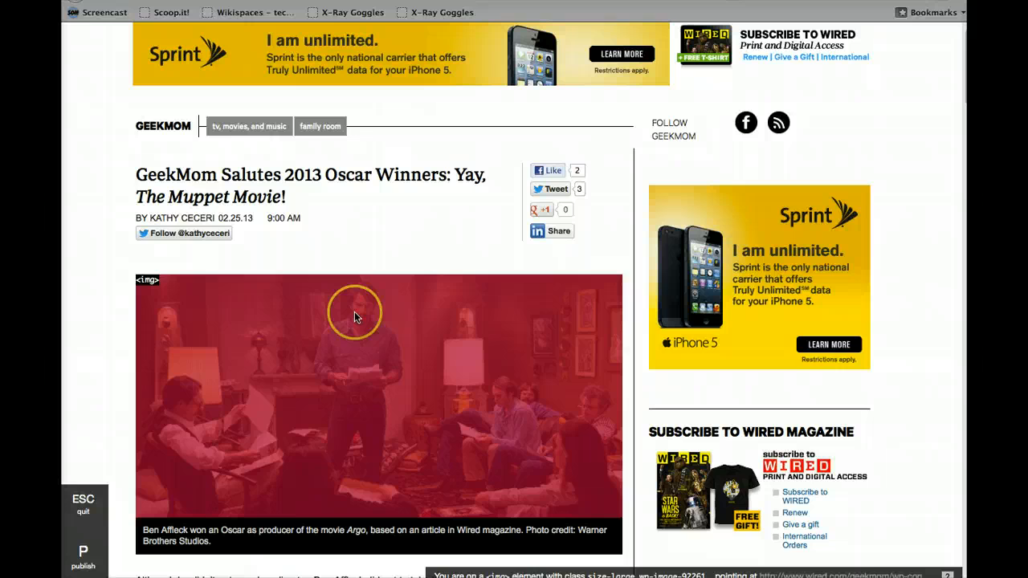
Step: Edit the article photo's source and open the Google Images Muppets photo at full size
{"action": "left_click", "coordinate": [355, 313]}
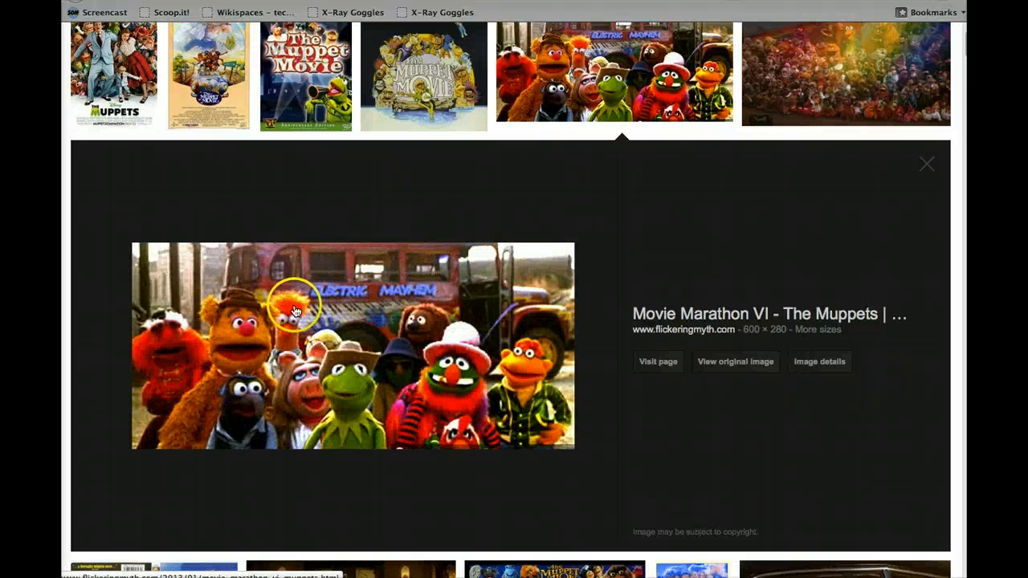
{"action": "right_click", "coordinate": [295, 309]}
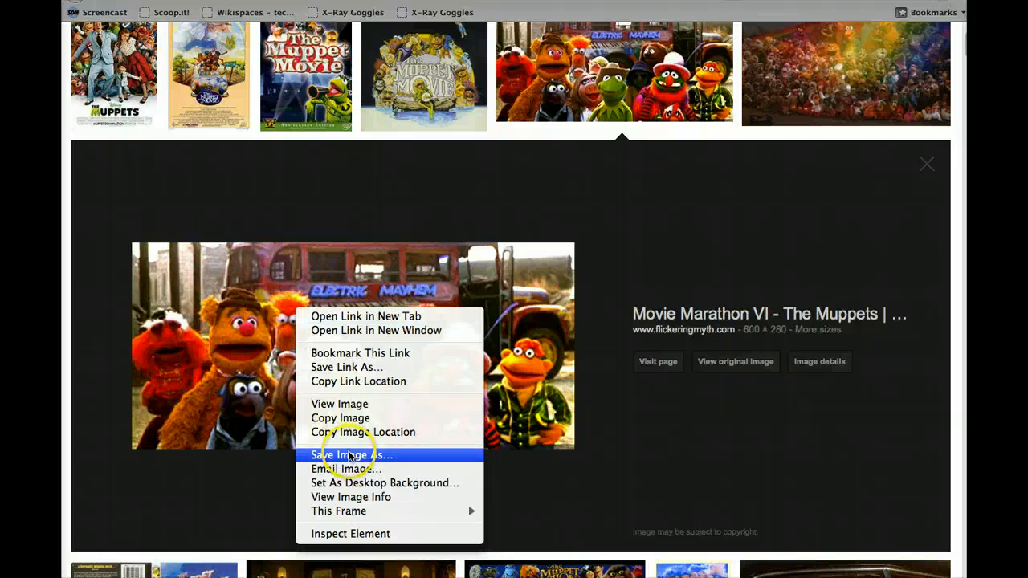
{"action": "mouse_move", "coordinate": [731, 379]}
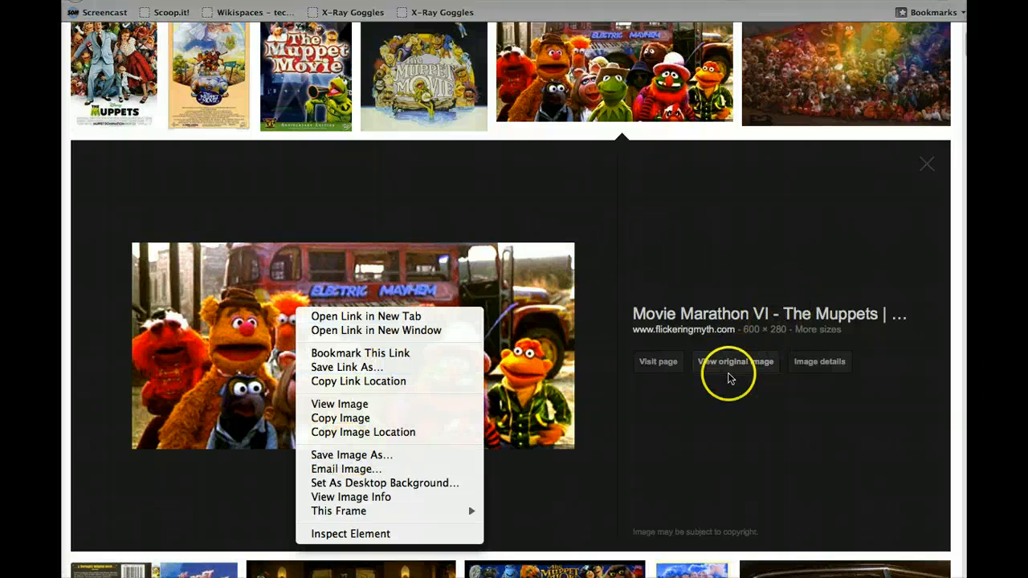
{"action": "left_click", "coordinate": [736, 361]}
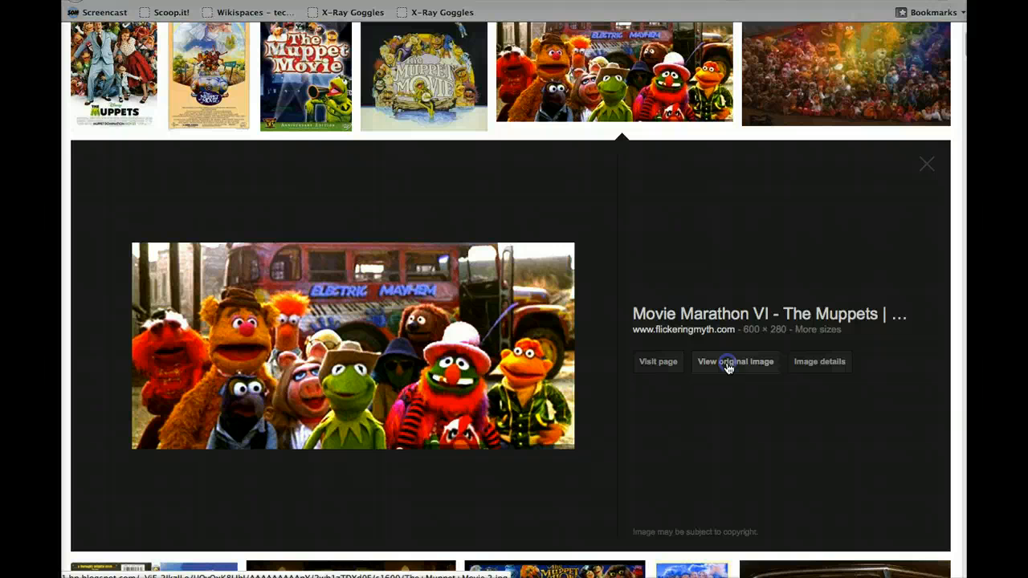
{"action": "left_click", "coordinate": [731, 361]}
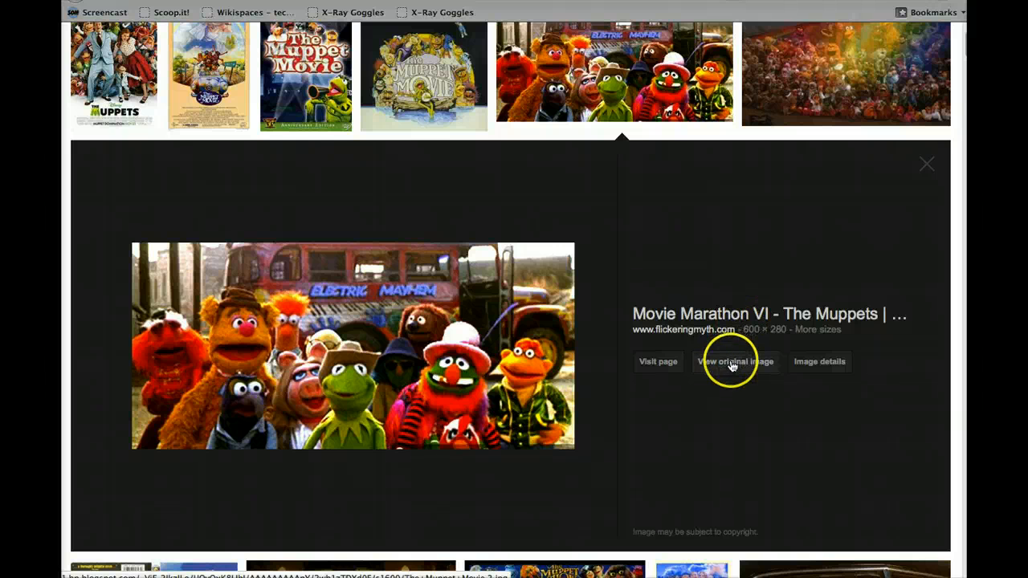
{"action": "left_click", "coordinate": [733, 361]}
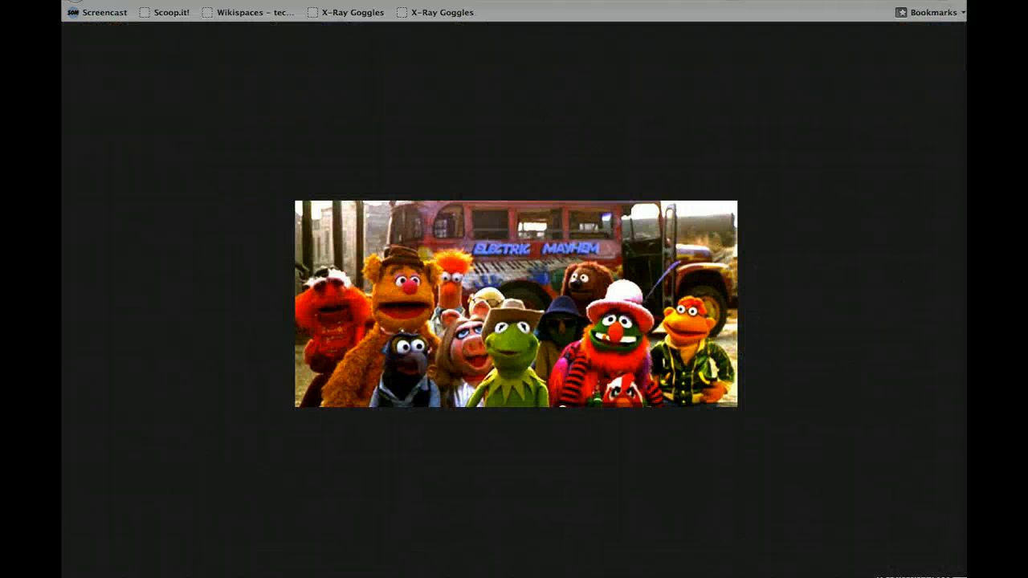
Step: Copy the full-size Muppets photo's web address from the address bar
{"action": "right_click", "coordinate": [414, 6]}
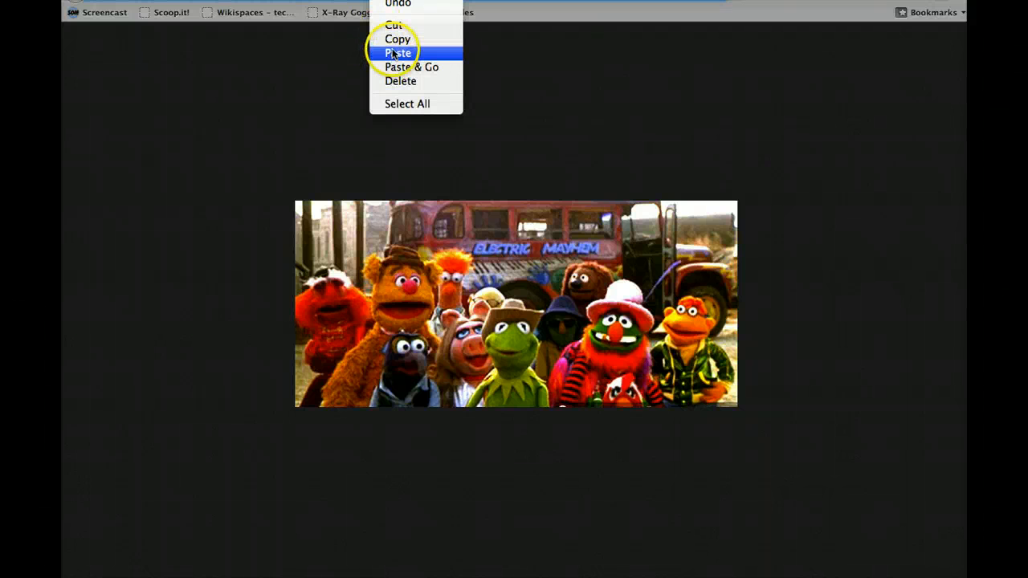
{"action": "left_click", "coordinate": [395, 51]}
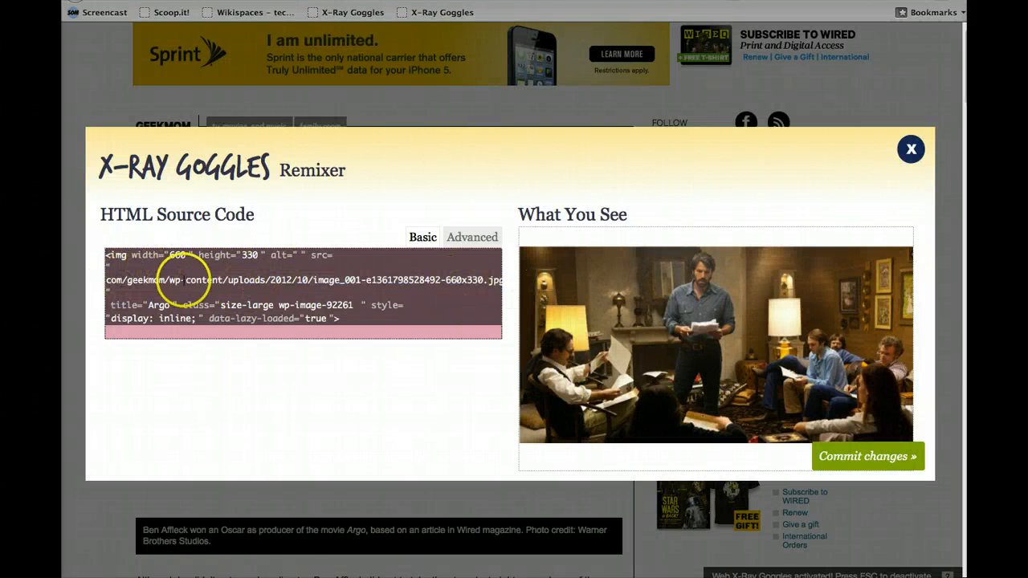
Step: Paste the Muppets image URL into the photo's src and commit the new picture
{"action": "left_click", "coordinate": [414, 289]}
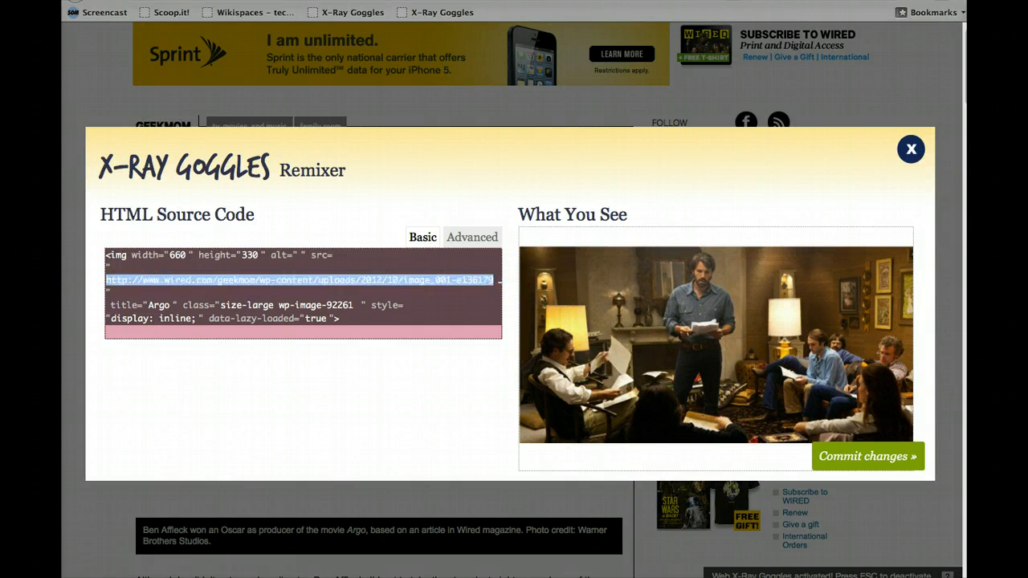
{"action": "type", "text": "VjF_2IkzILo/UOyQxK8LIbI/AAAAAAAAApY/2wb1zTDXd0E/s1600/The+Muppet+Movie.2.jpg"}
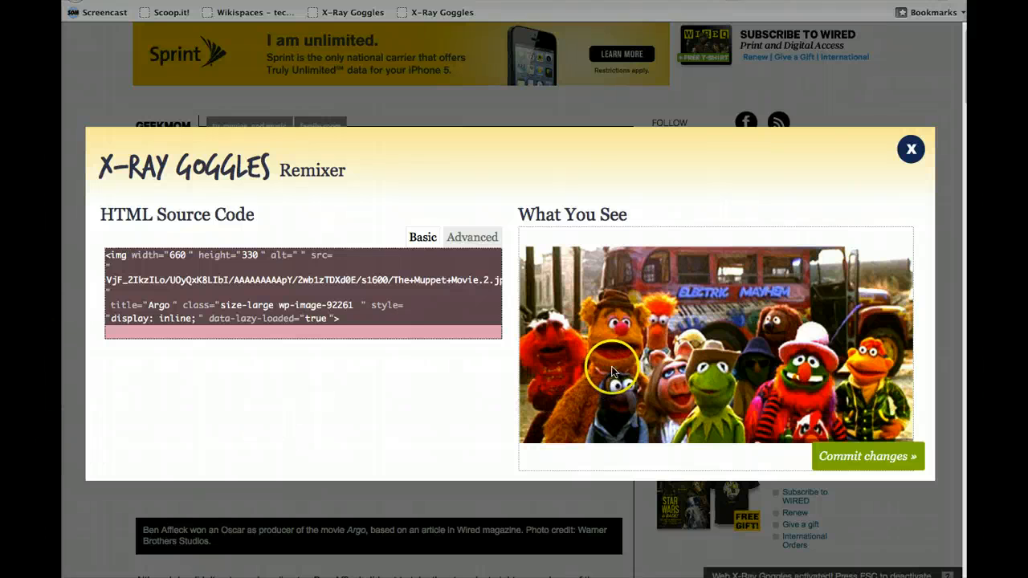
{"action": "mouse_move", "coordinate": [772, 453]}
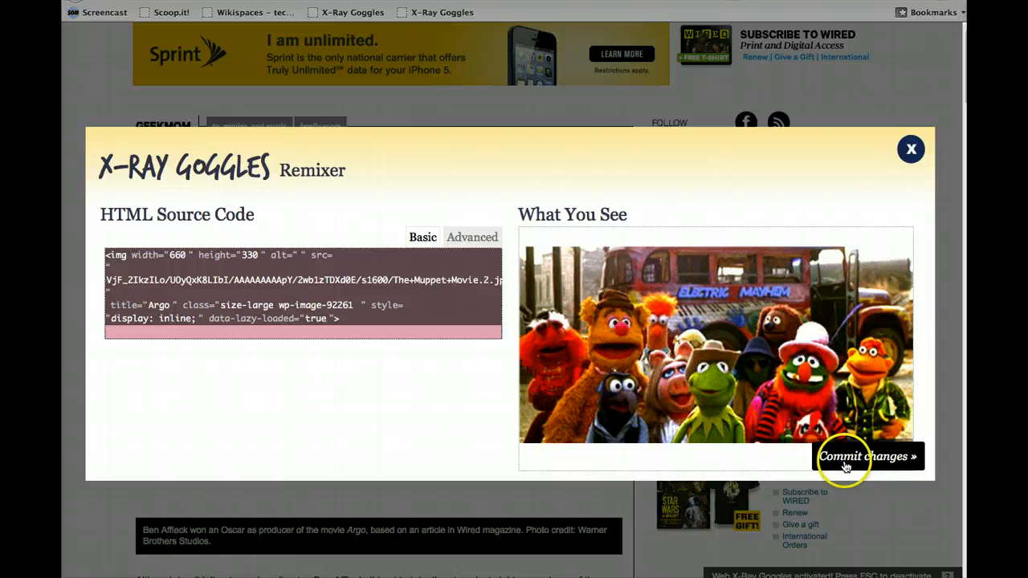
{"action": "left_click", "coordinate": [867, 456]}
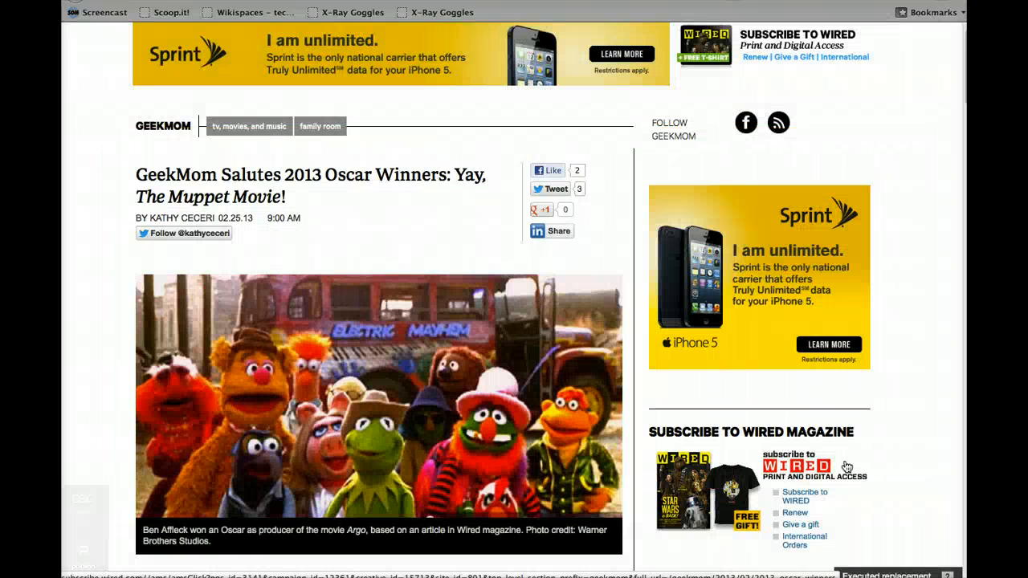
{"action": "mouse_move", "coordinate": [330, 536]}
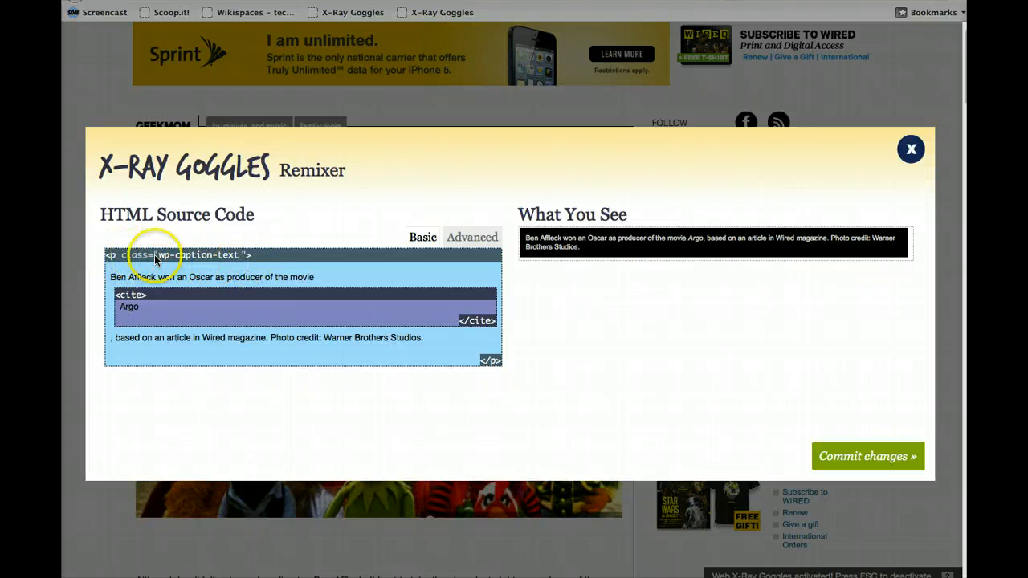
{"action": "mouse_move", "coordinate": [244, 261]}
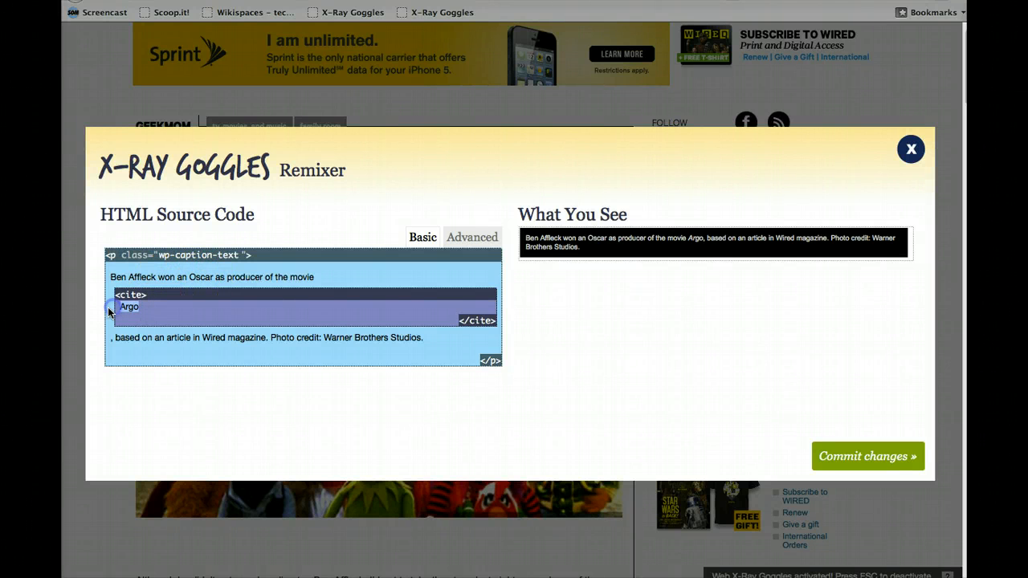
Step: Change the caption's cited film from Argo to The Muppet Movie and show its full source
{"action": "type", "text": "The Muppet Movie"}
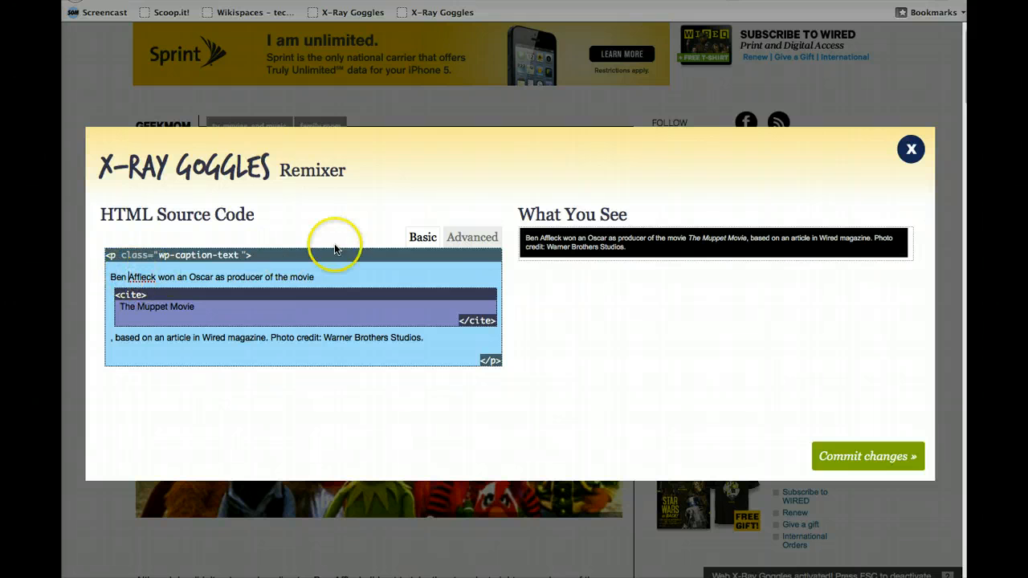
{"action": "left_click", "coordinate": [472, 238]}
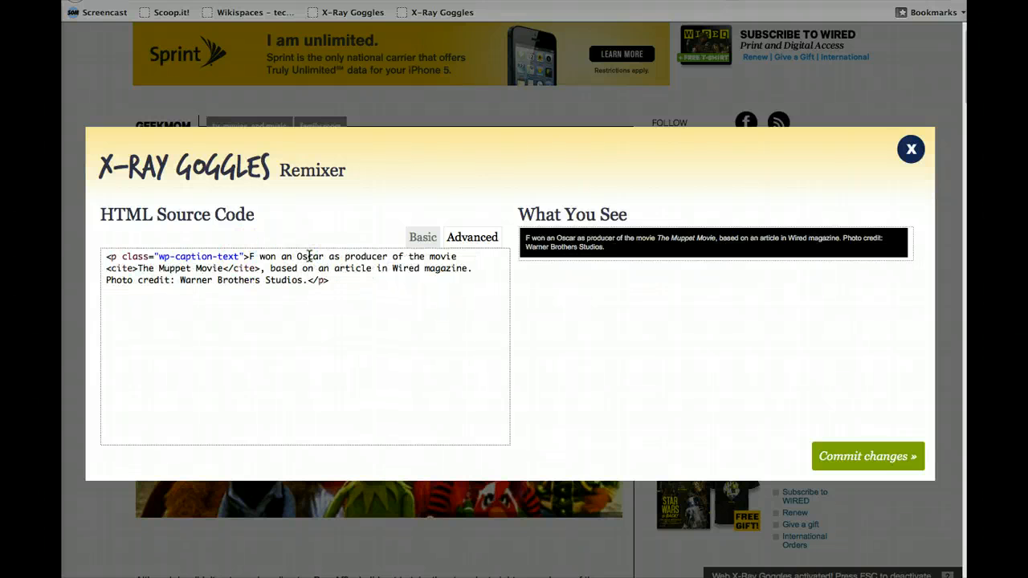
Step: Replace Ben Affleck with Fozzy Bear in the caption and commit the change
{"action": "type", "text": "Fozzy Bear"}
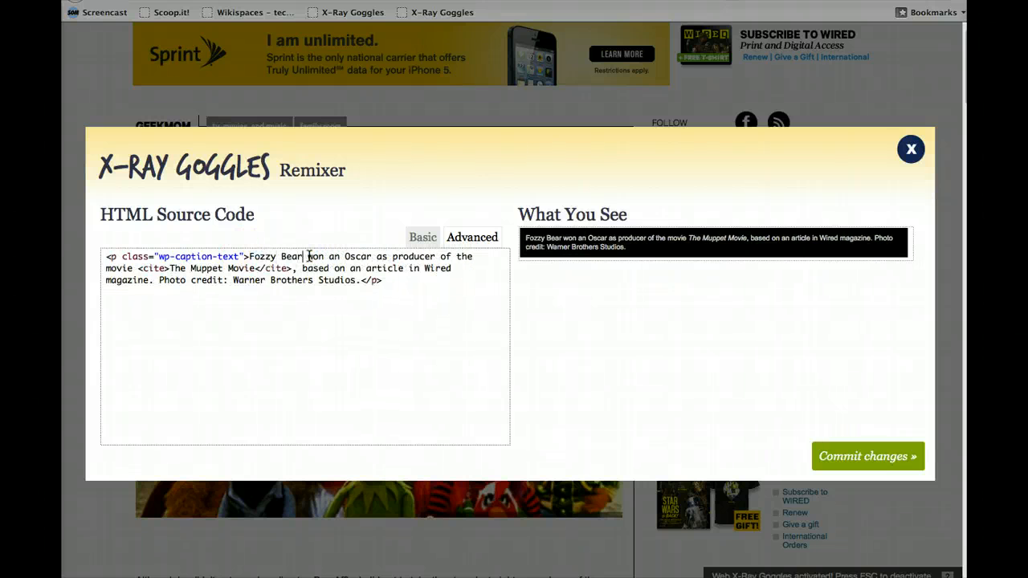
{"action": "left_click", "coordinate": [867, 456]}
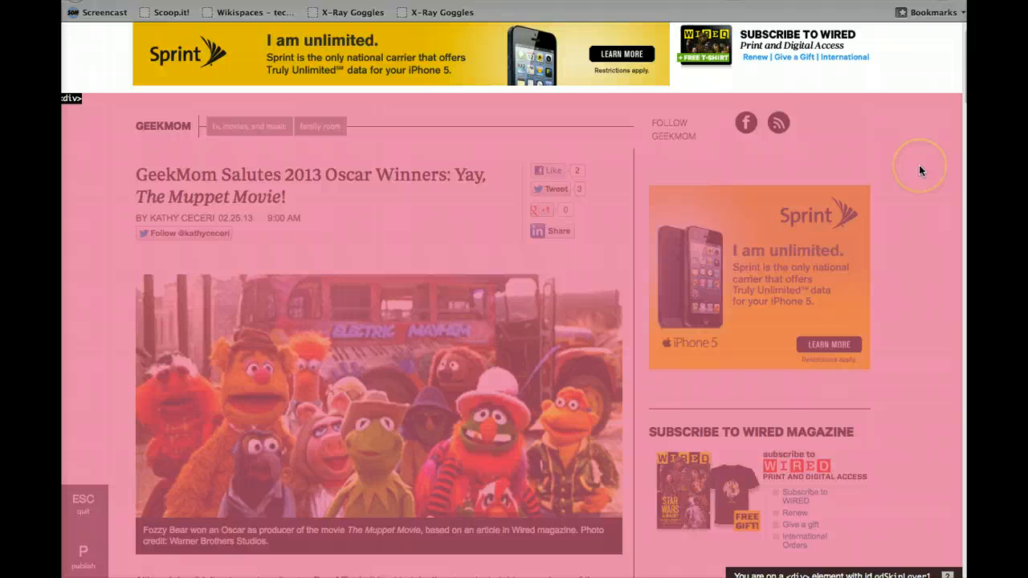
{"action": "mouse_move", "coordinate": [108, 146]}
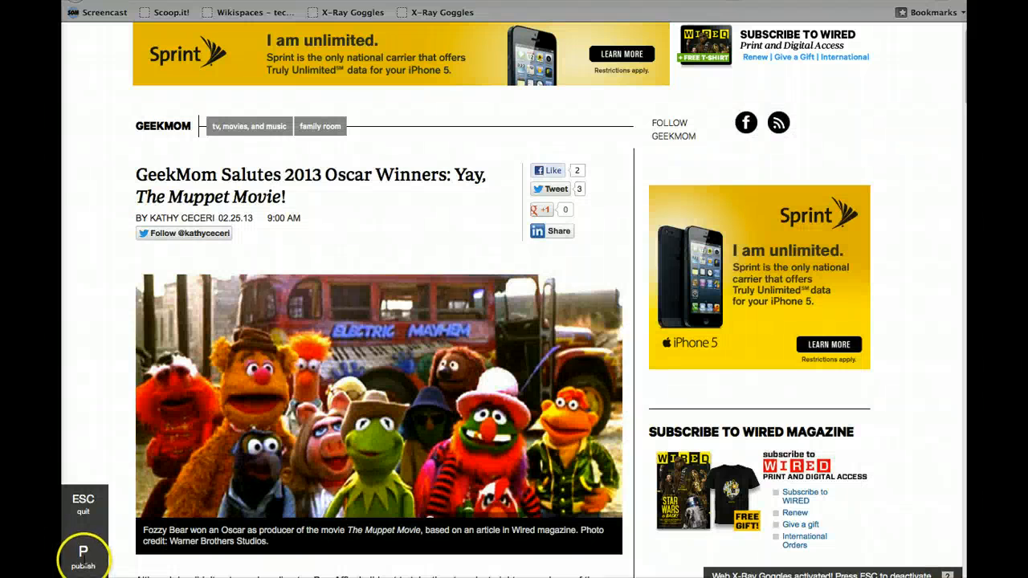
Step: Publish the remix to a webremixes.org URL and open the published article
{"action": "left_click", "coordinate": [82, 556]}
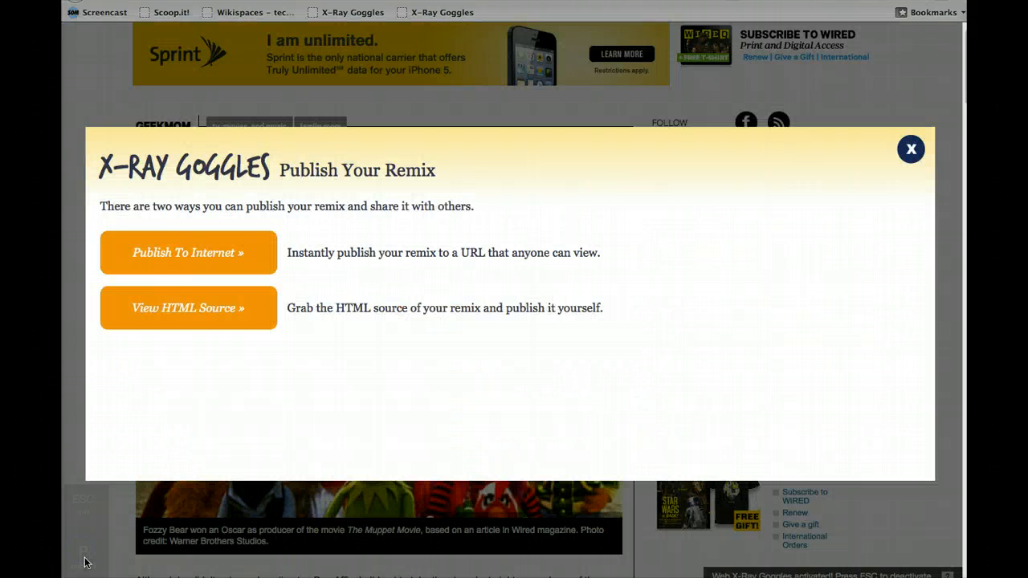
{"action": "left_click", "coordinate": [164, 257]}
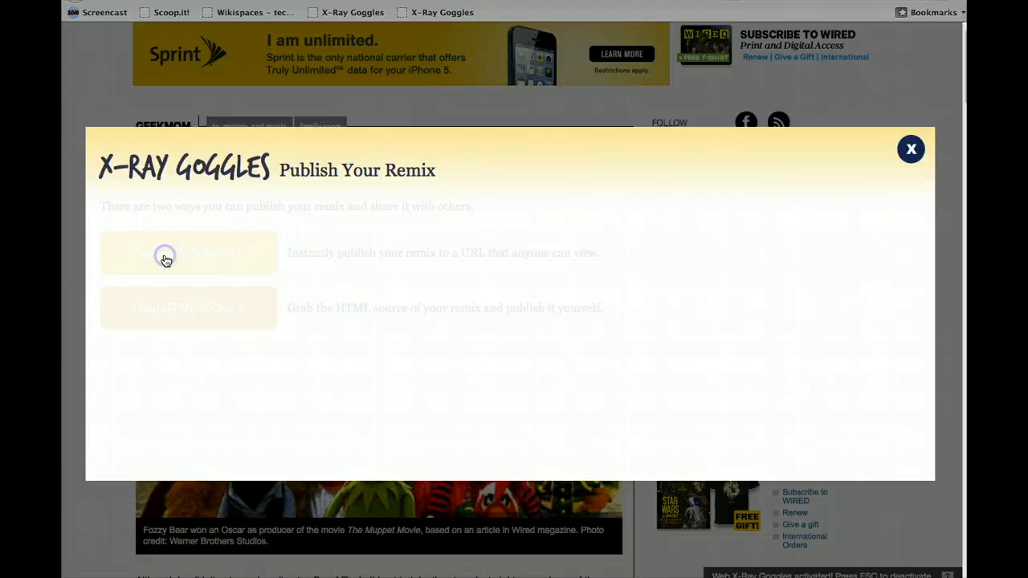
{"action": "left_click", "coordinate": [164, 257]}
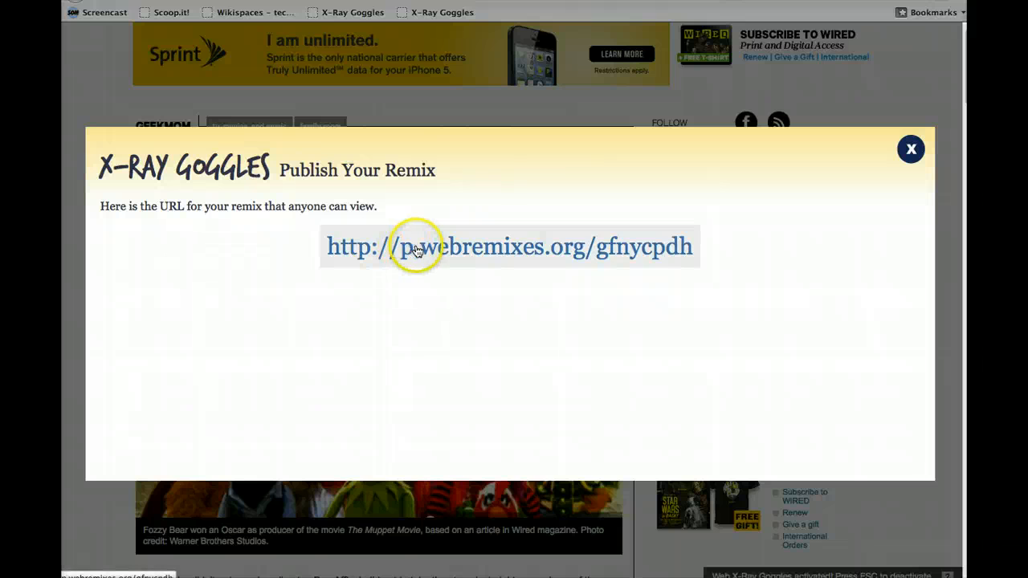
{"action": "left_click", "coordinate": [910, 148]}
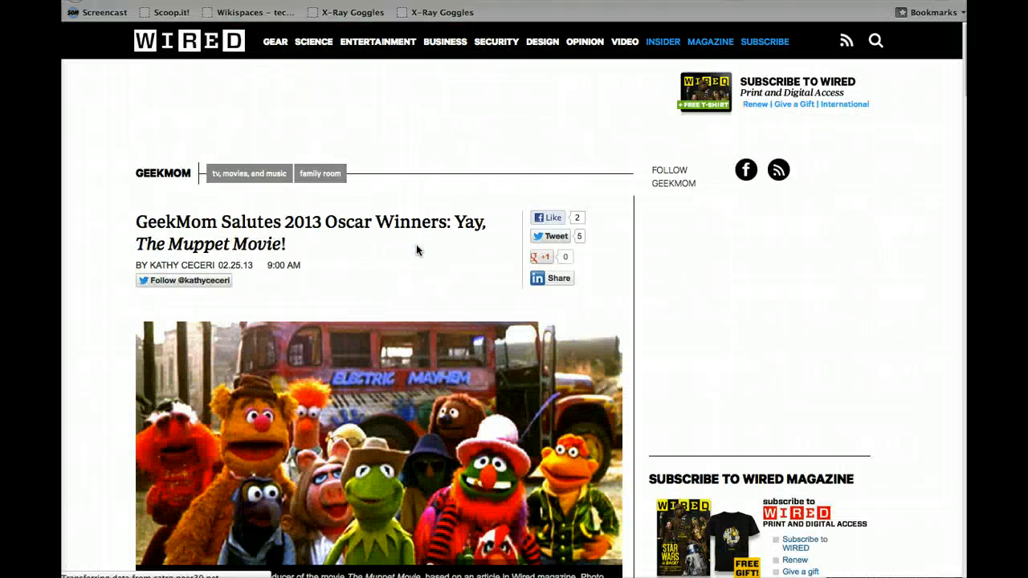